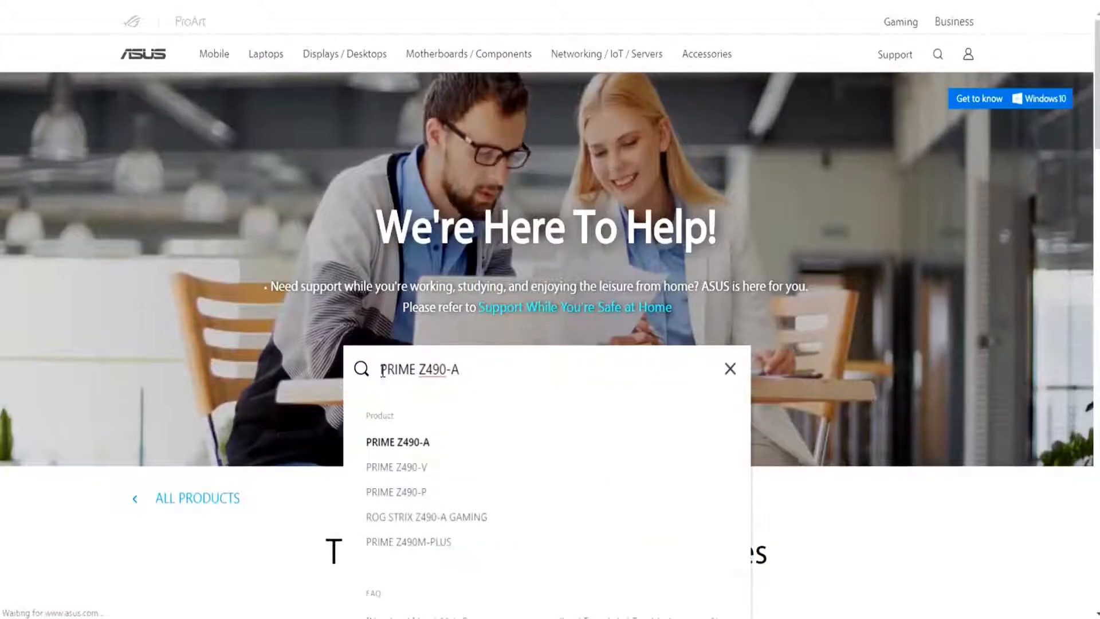
- Find the PRIME Z490-A model and reach its Driver & Utility support downloads
click(399, 443)
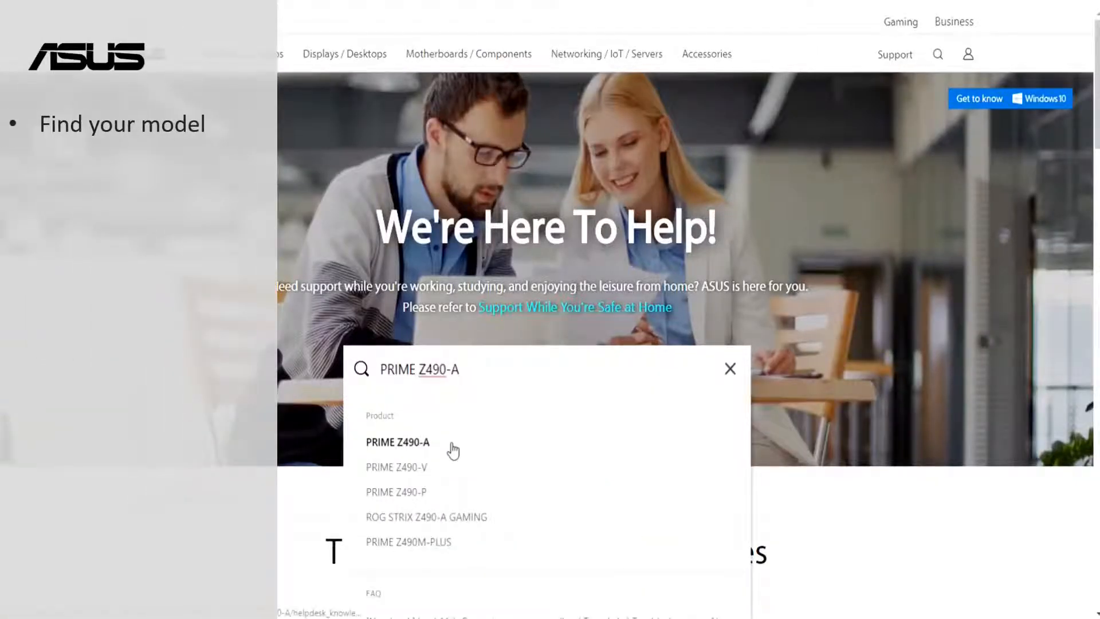
click(397, 443)
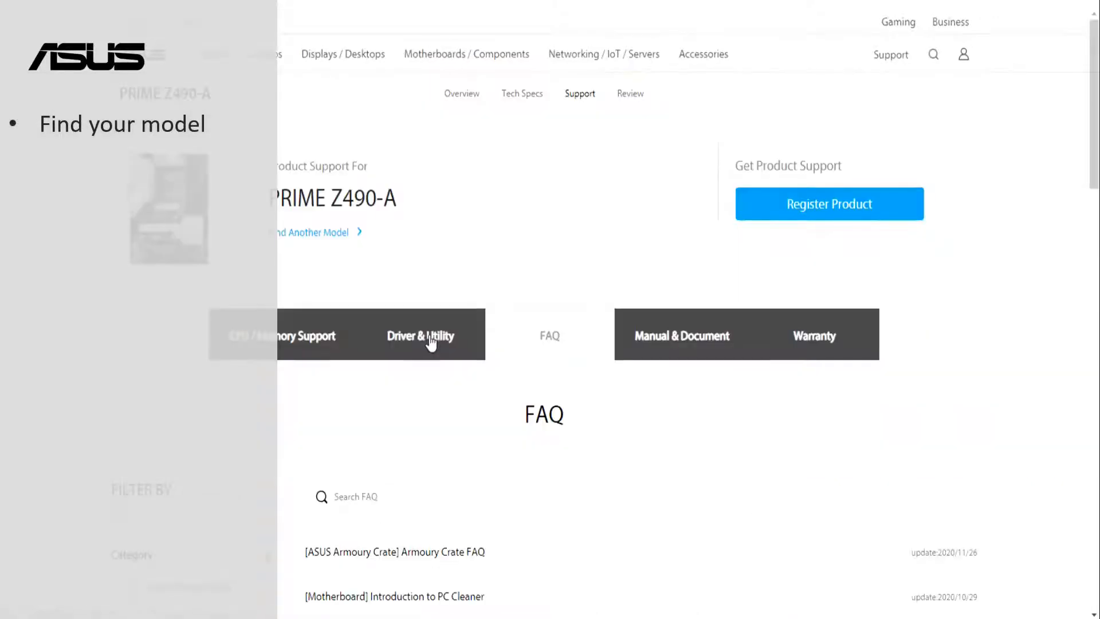
click(420, 336)
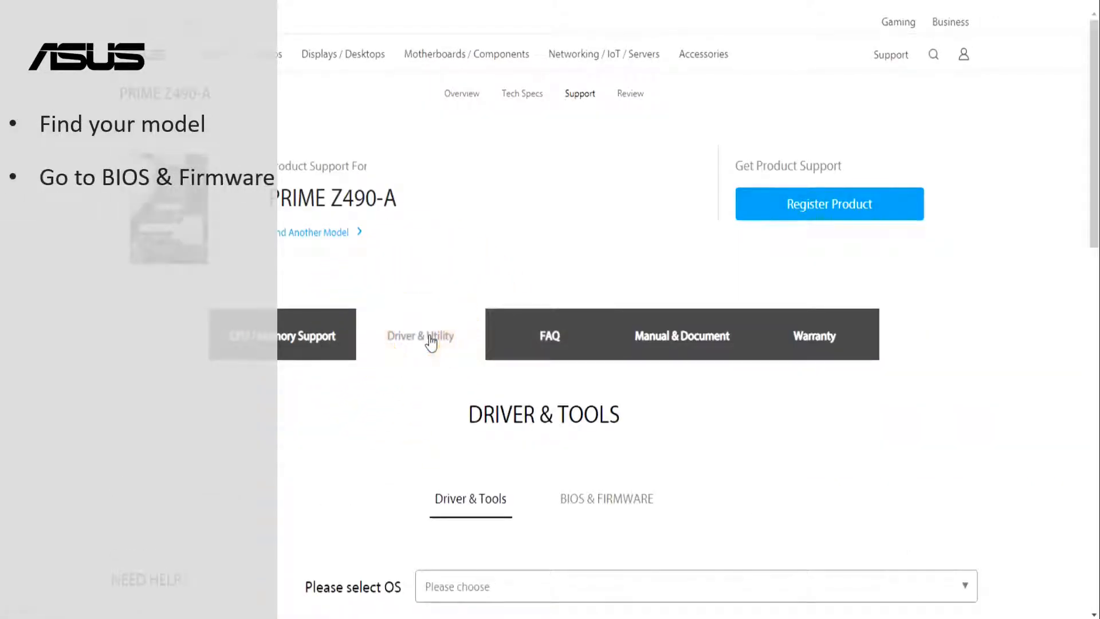
scroll(down, 3)
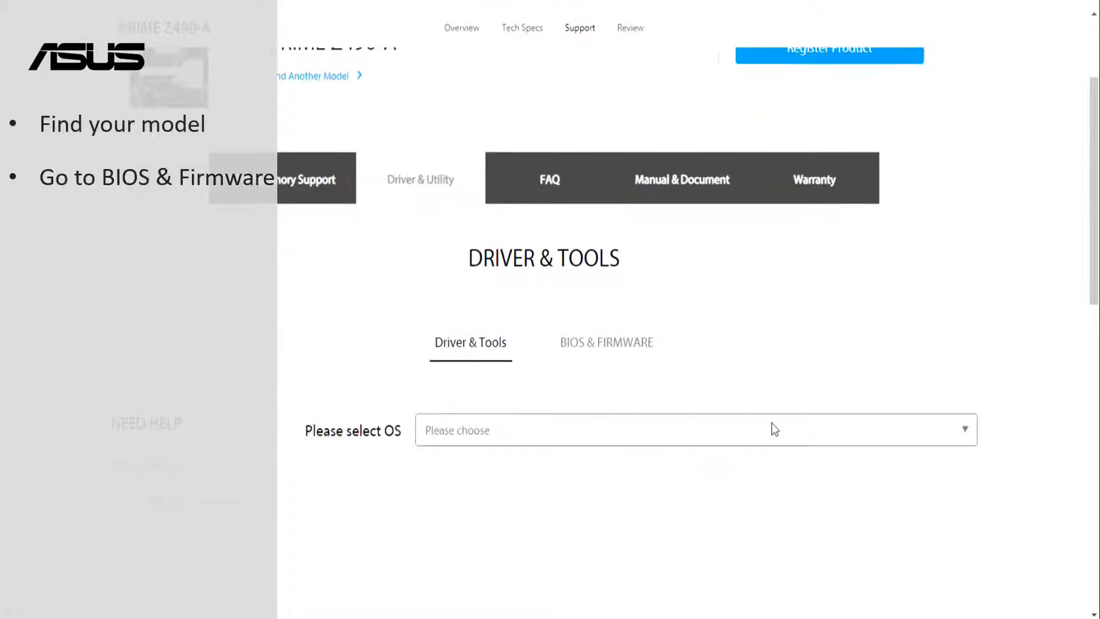
- Download BIOS Version 1002 from BIOS & FIRMWARE and save the archive to the desktop
click(606, 342)
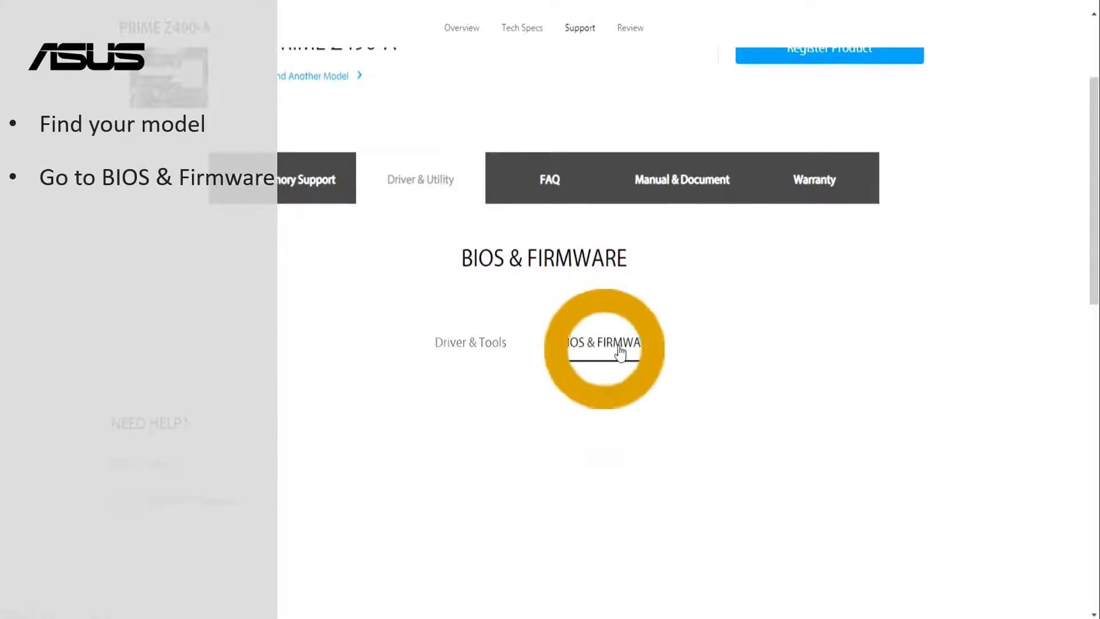
click(608, 344)
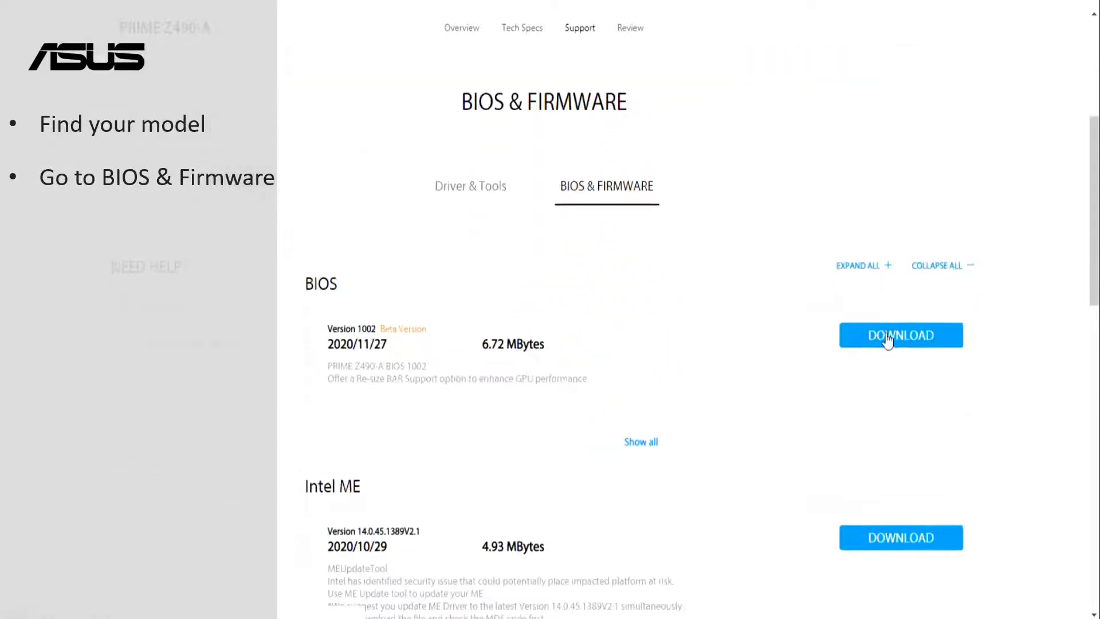
click(901, 335)
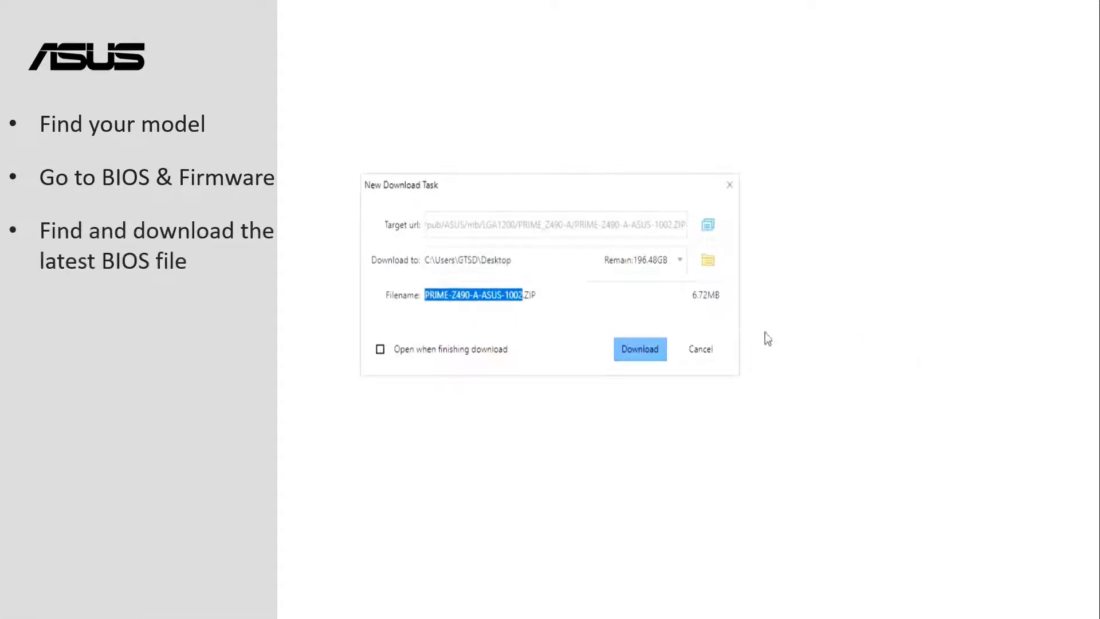
click(639, 348)
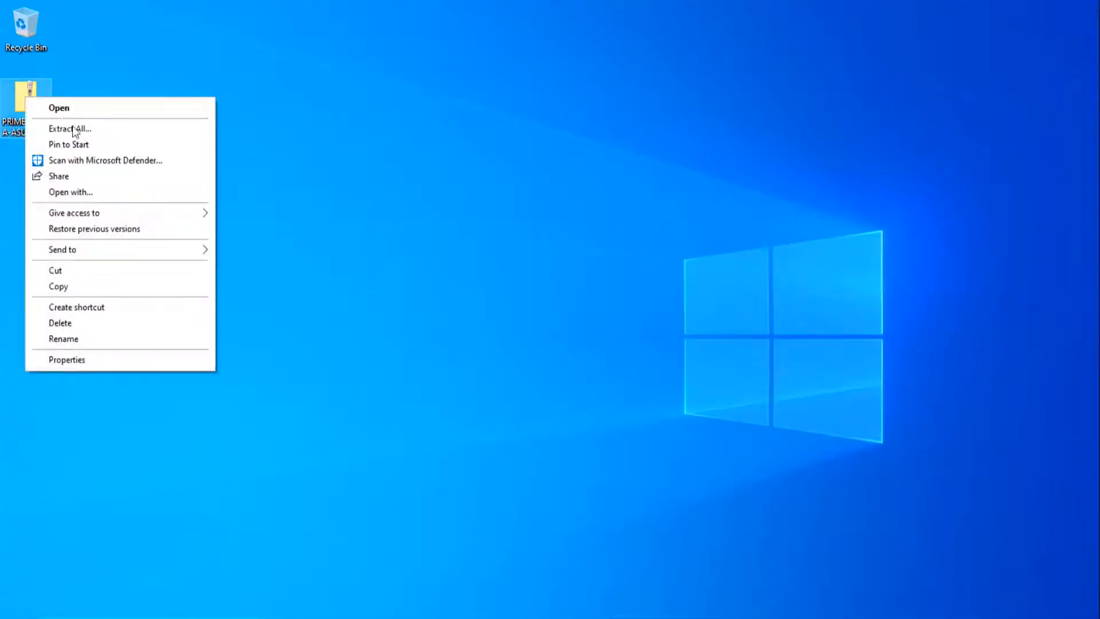
- Extract the PRIME-Z490-A-ASUS-1002 zip to a desktop folder and send the BIOS file to USB Driver (D:)
click(70, 128)
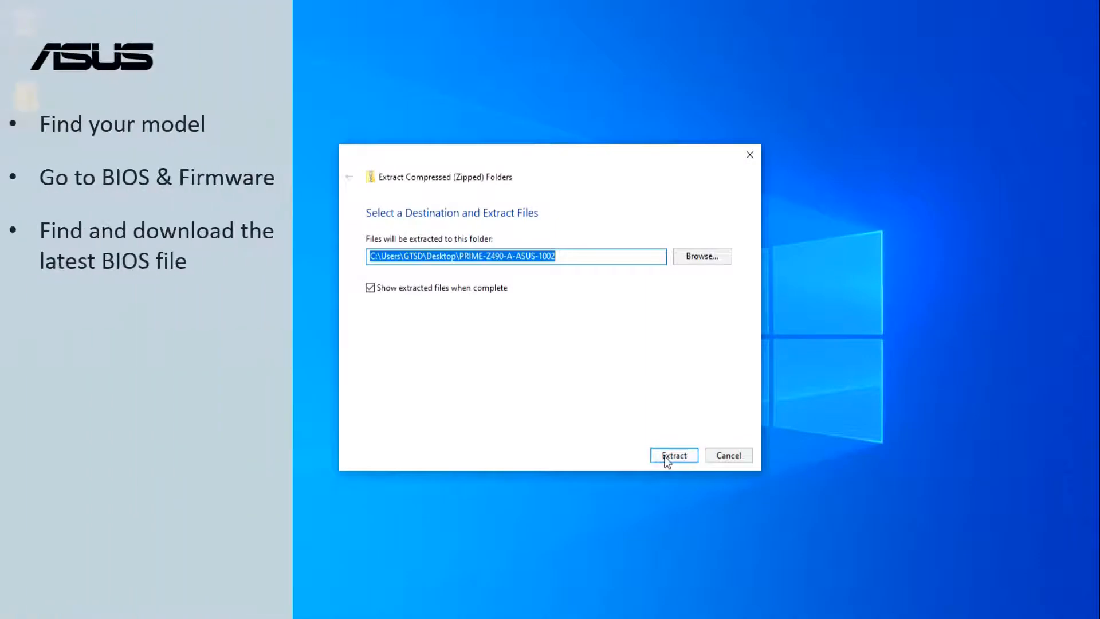
click(674, 455)
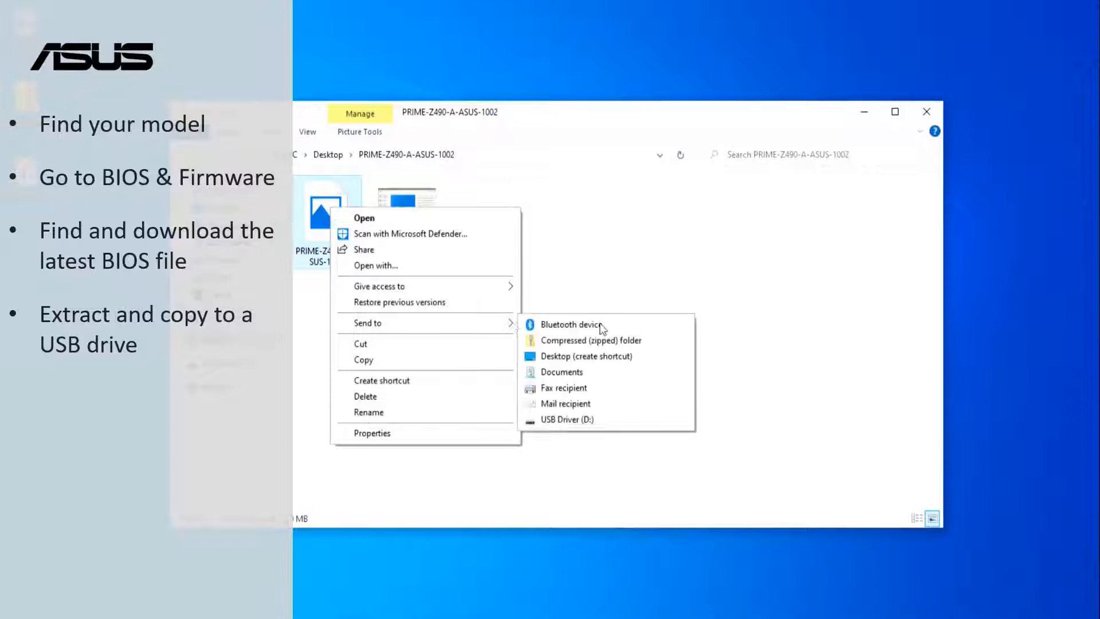
click(568, 420)
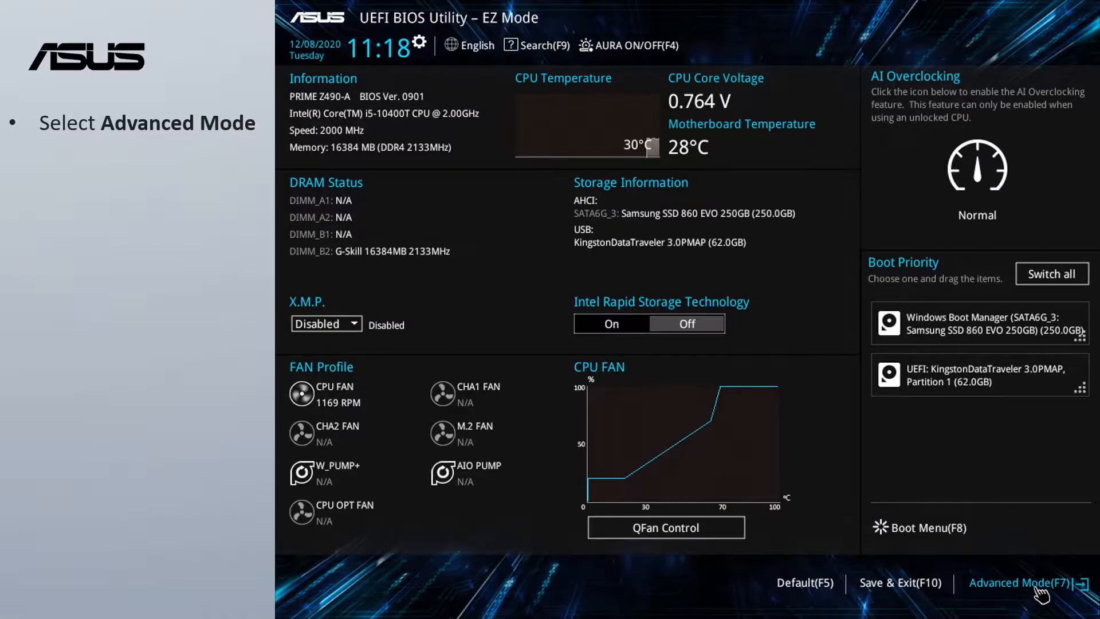
- Switch to Advanced Mode and launch ASUS EZ Flash 3 Utility from the Tool section
click(1027, 582)
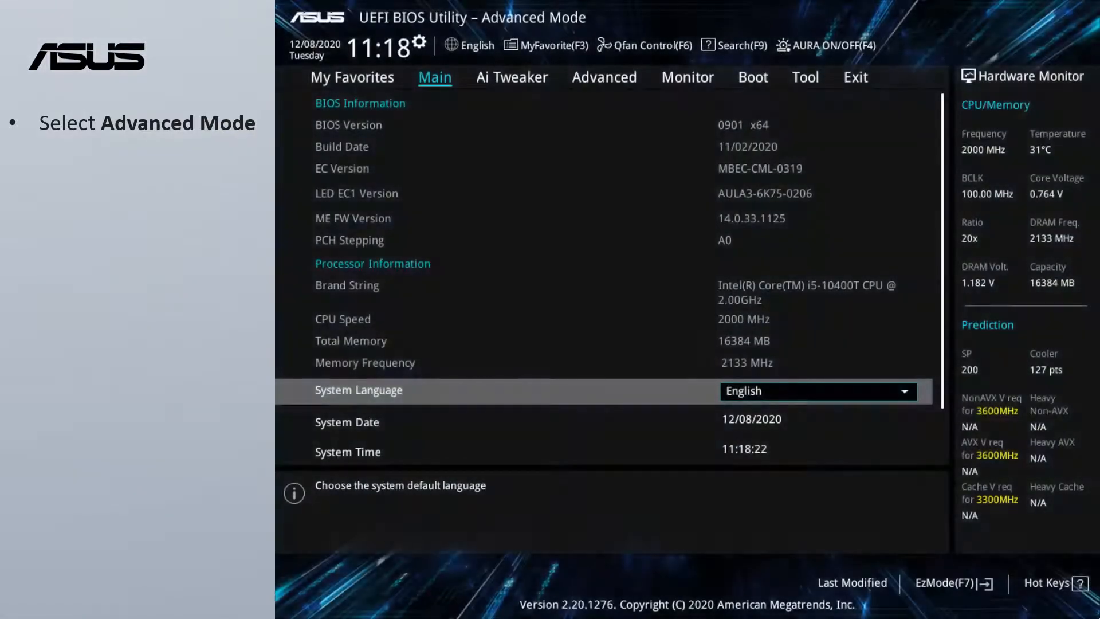
click(805, 78)
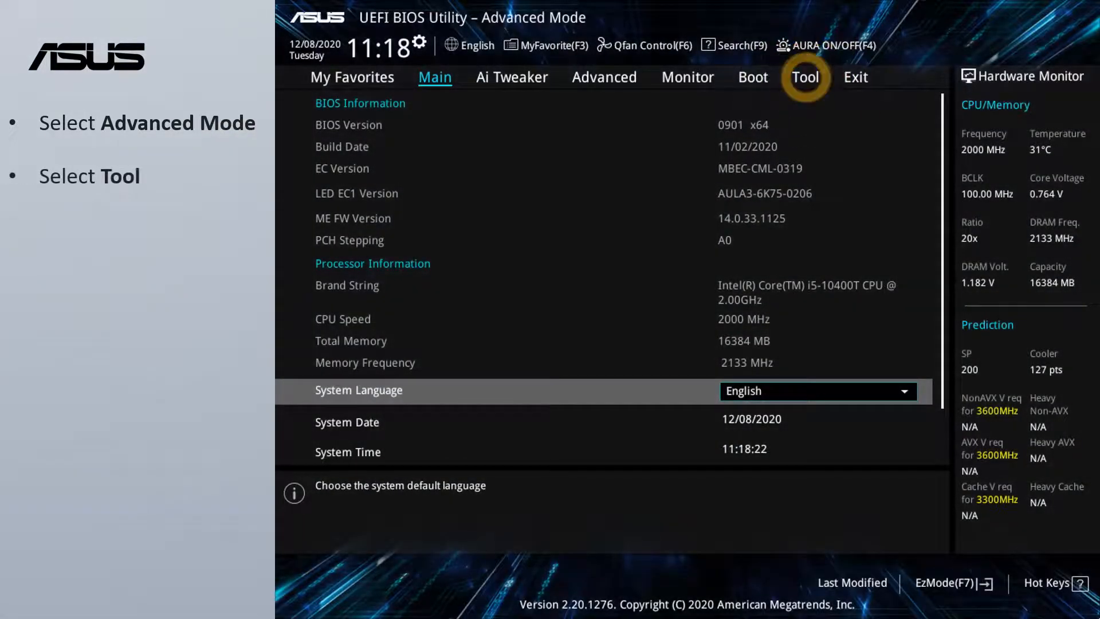
click(806, 78)
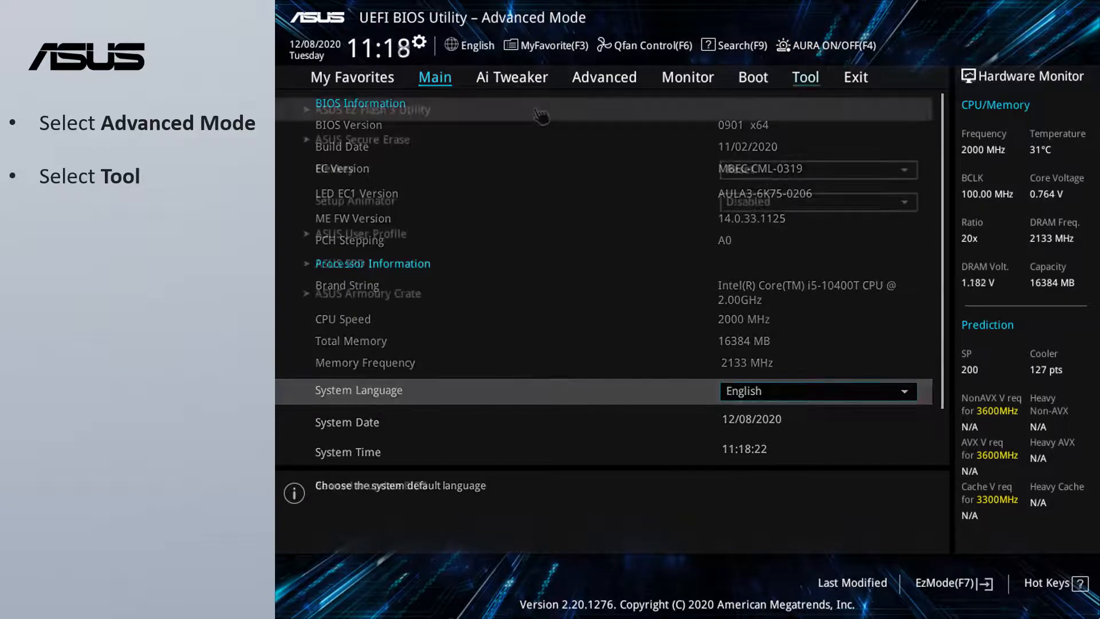
click(805, 78)
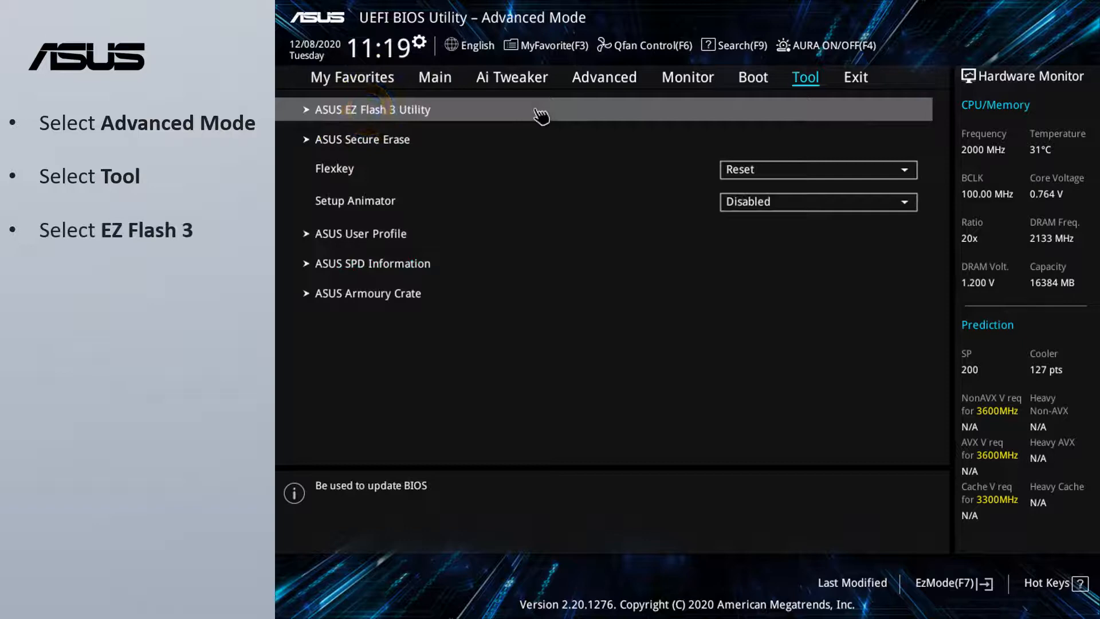
click(372, 110)
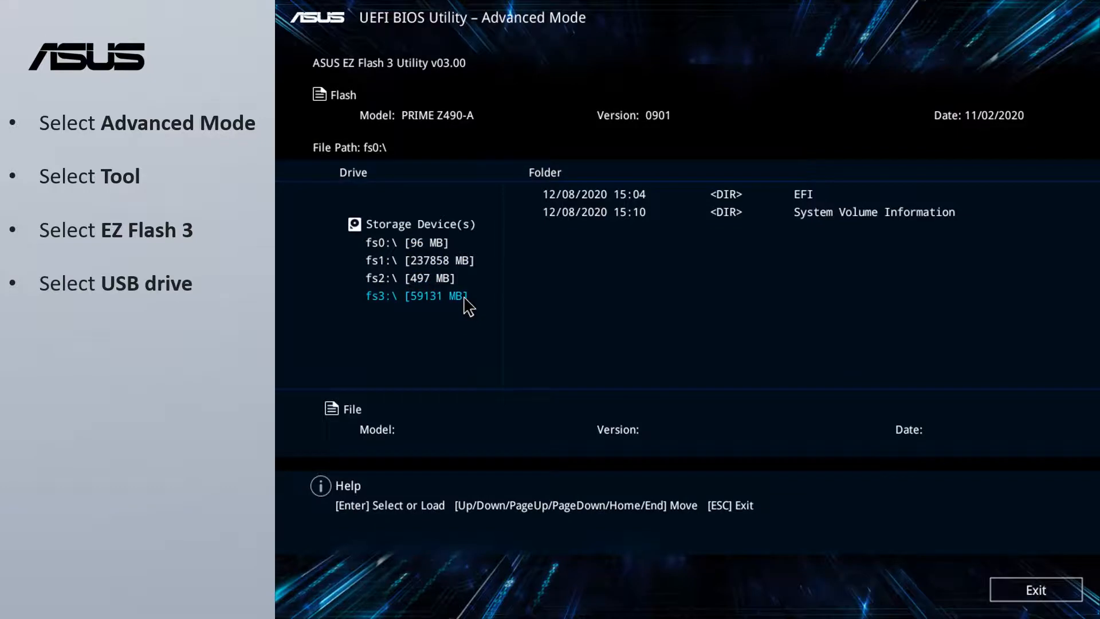
- Load PRIME-Z490-A-ASUS-1002.CAP from the fs3:\ USB drive and confirm updating to BIOS 1002
click(416, 296)
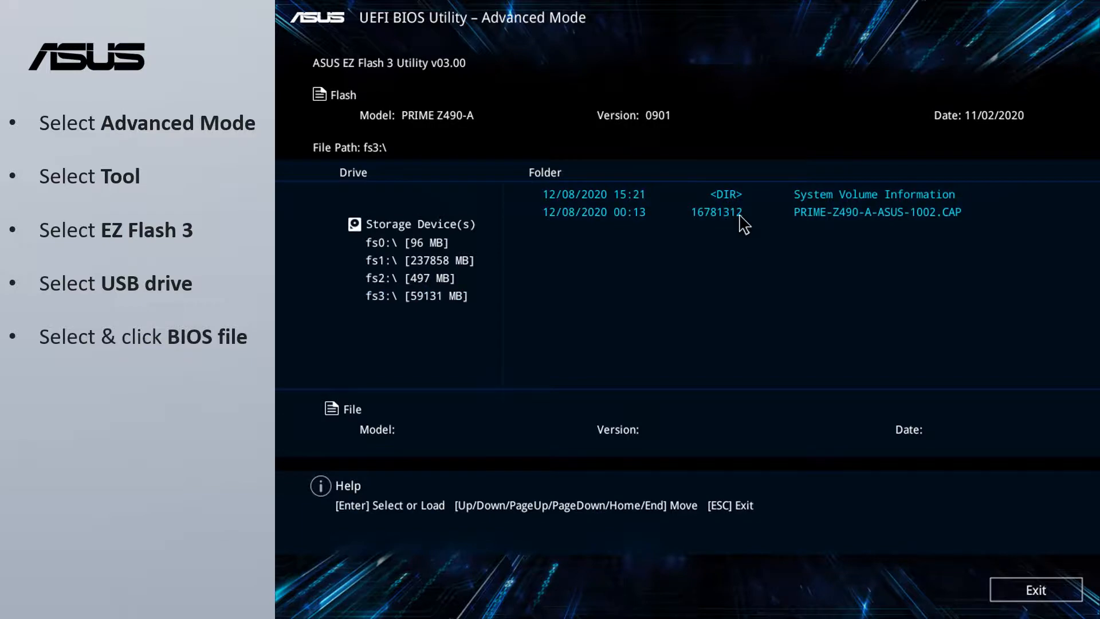
click(876, 213)
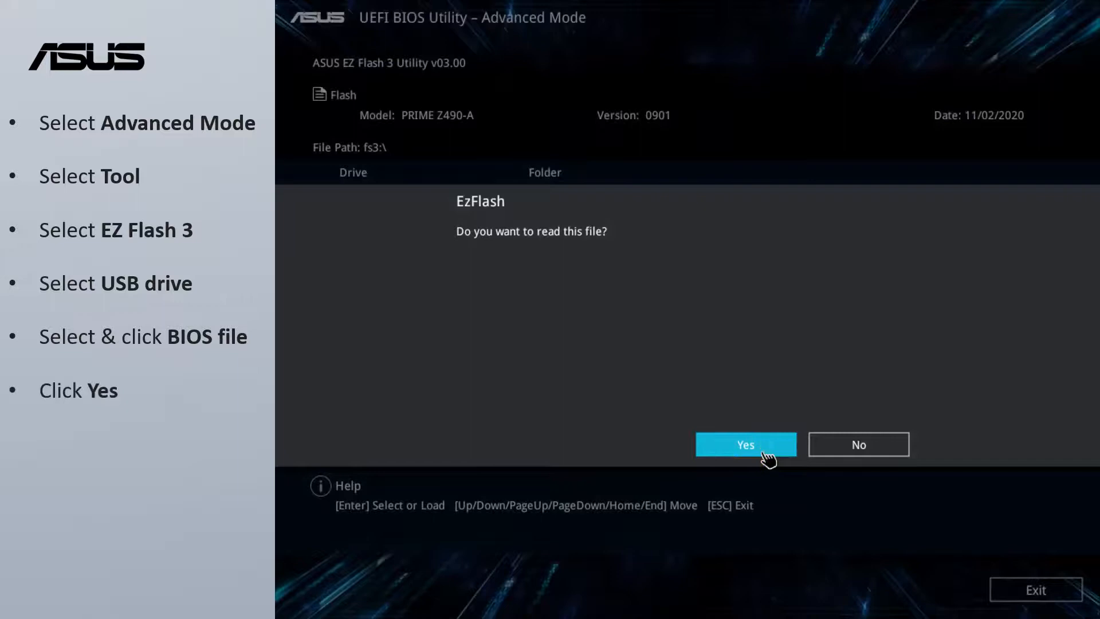
click(746, 444)
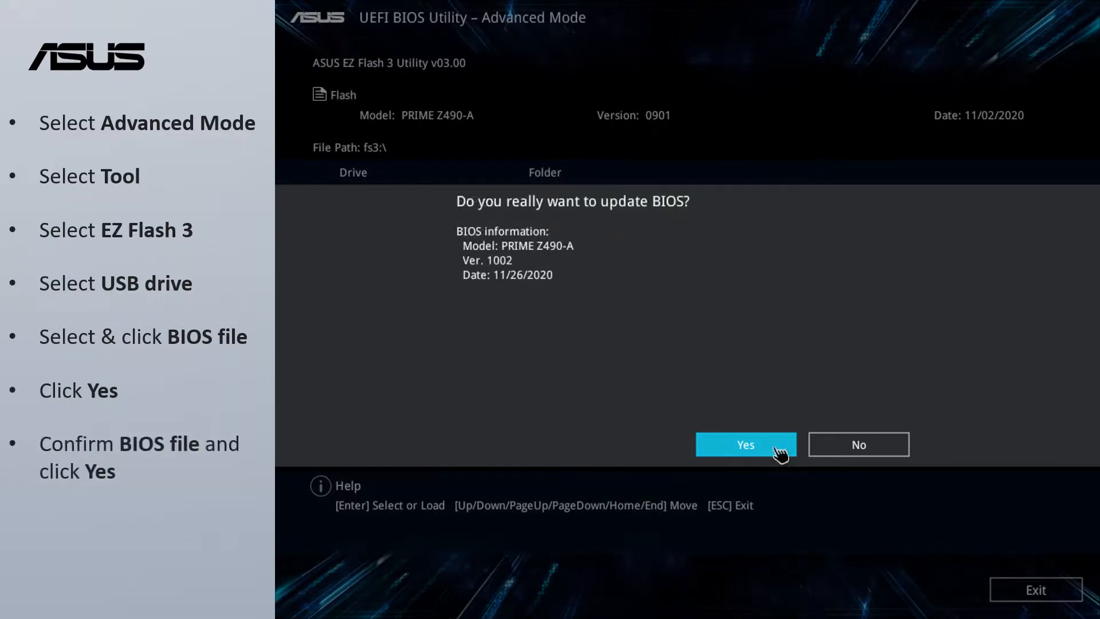
click(748, 445)
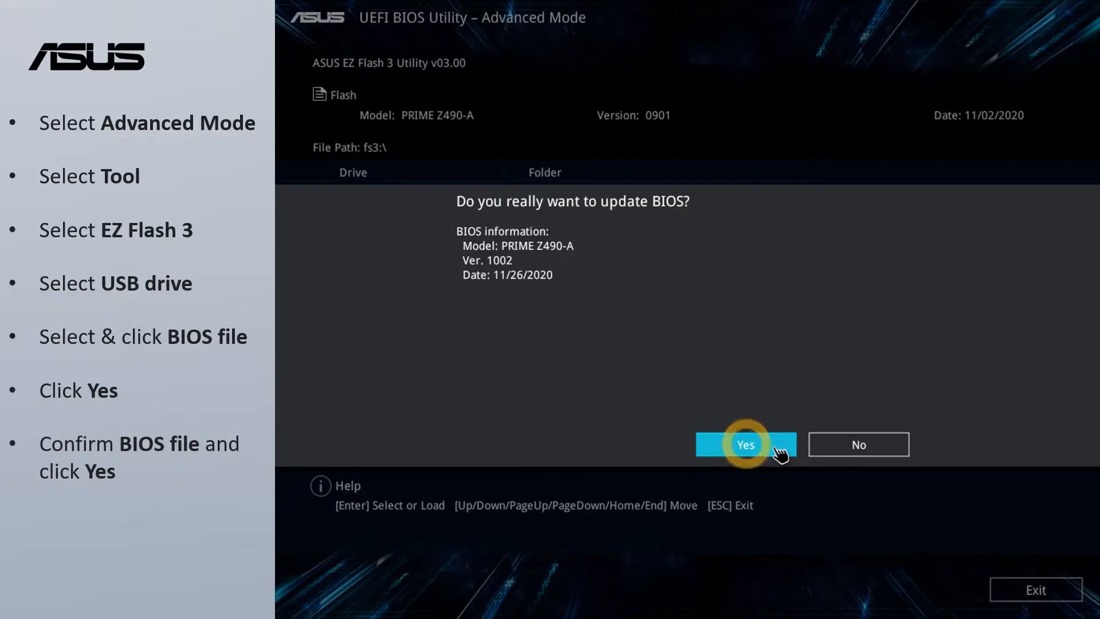
click(747, 445)
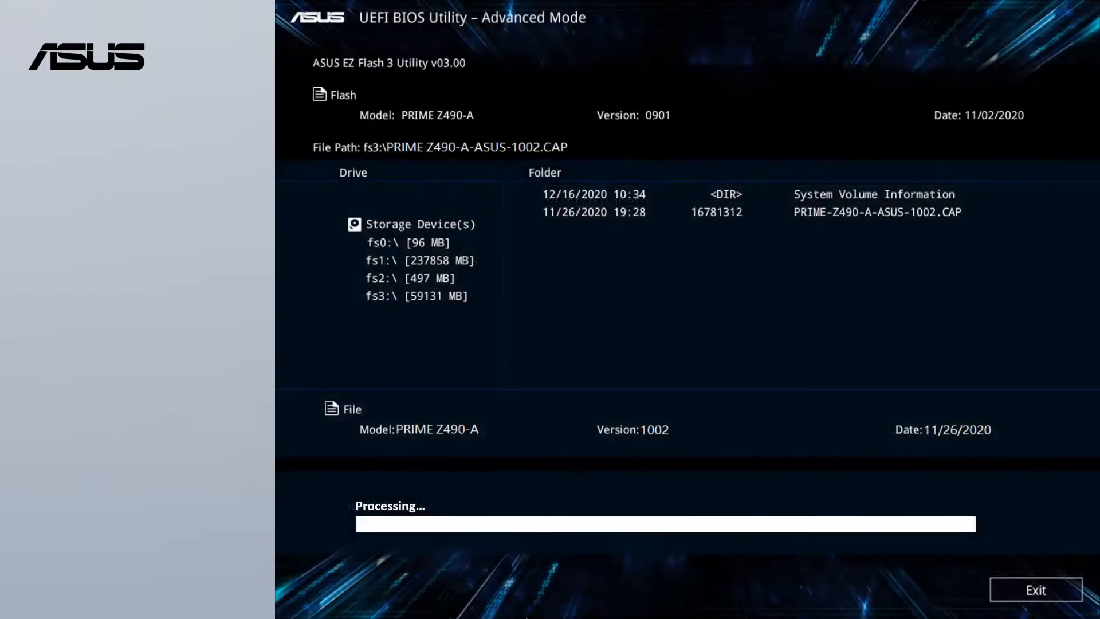